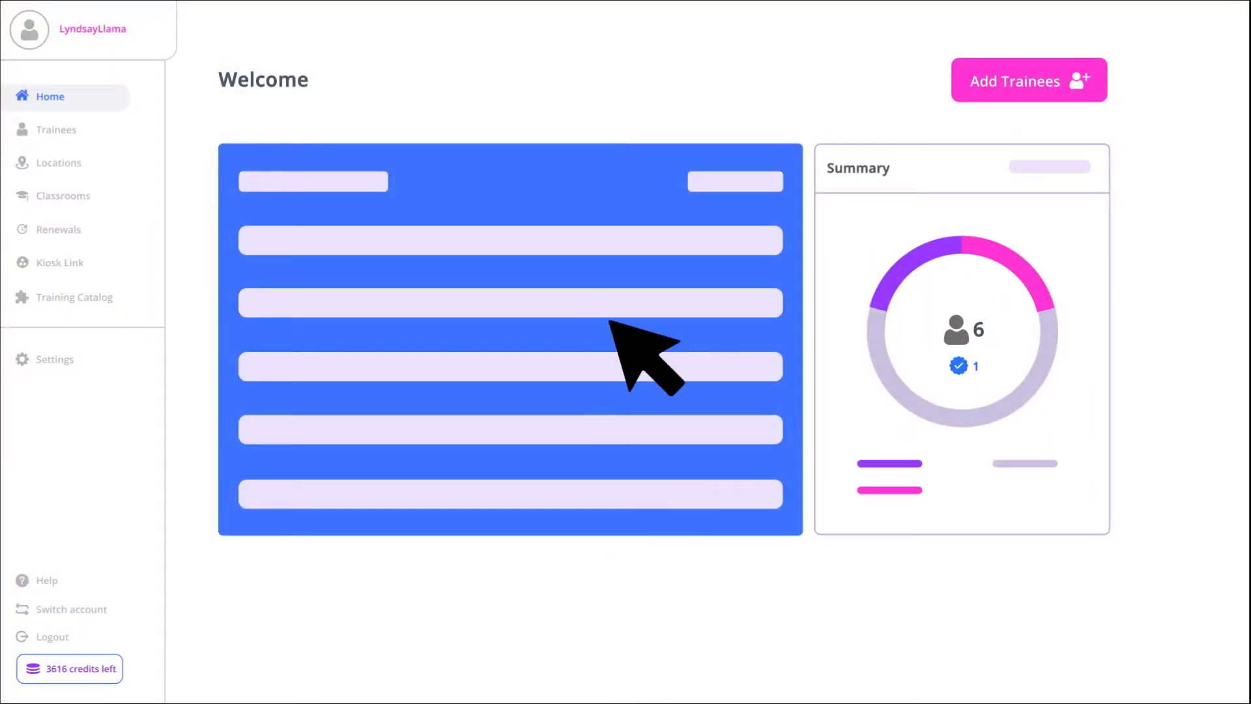
Begin adding trainees with the Manual entry option rather than file or payroll import.
click(1029, 80)
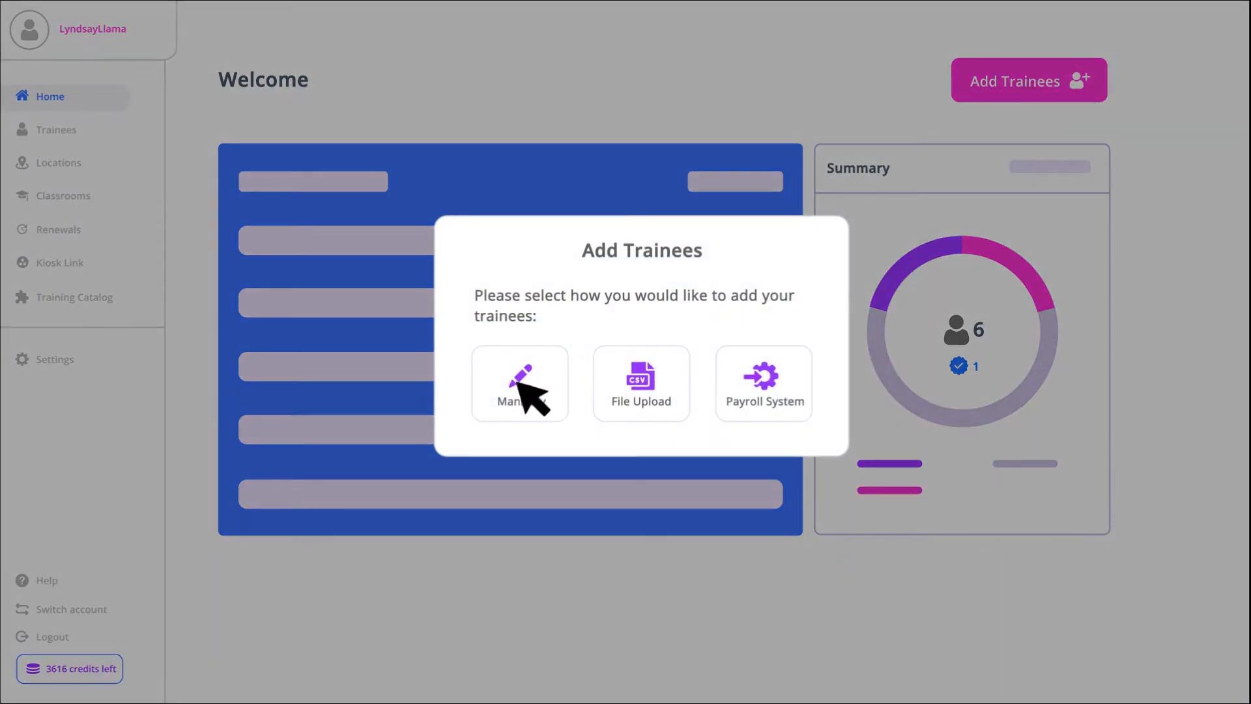
click(519, 383)
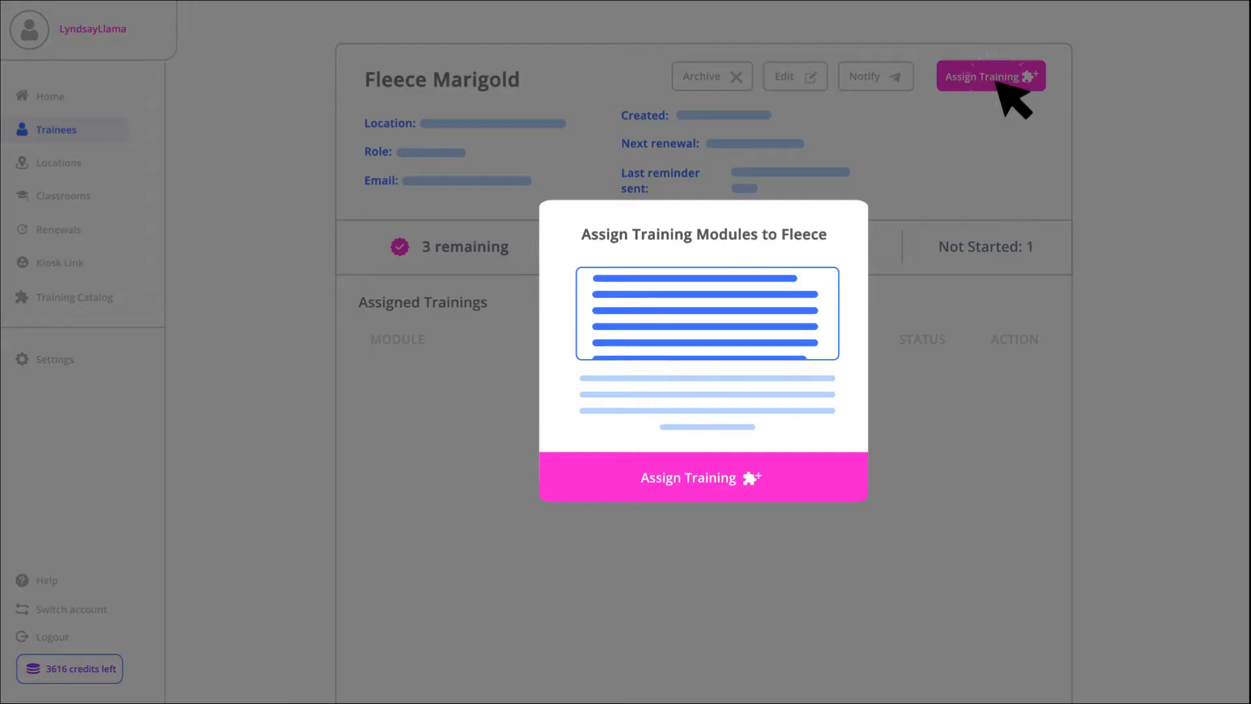
Assign Fleece Marigold's training modules and deliver her training link by email.
click(702, 476)
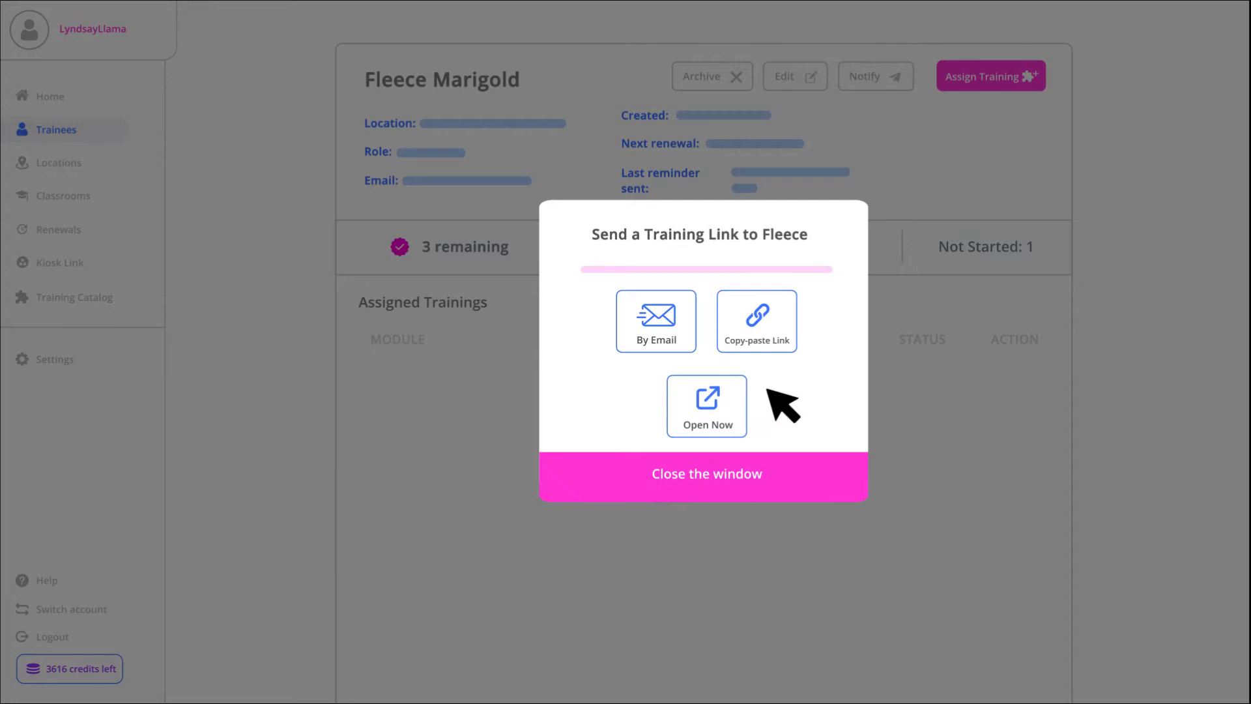
click(656, 320)
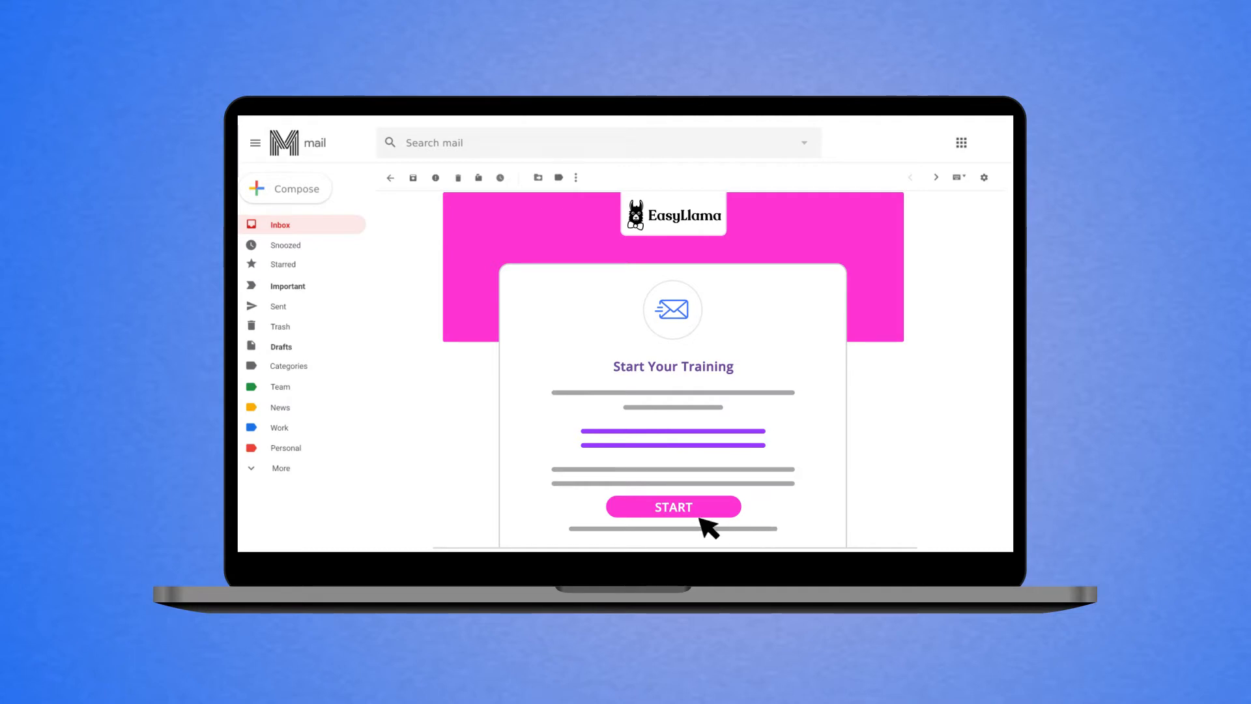
Start Fleece's training from the EasyLlama 'Start Your Training' email in Gmail.
click(672, 506)
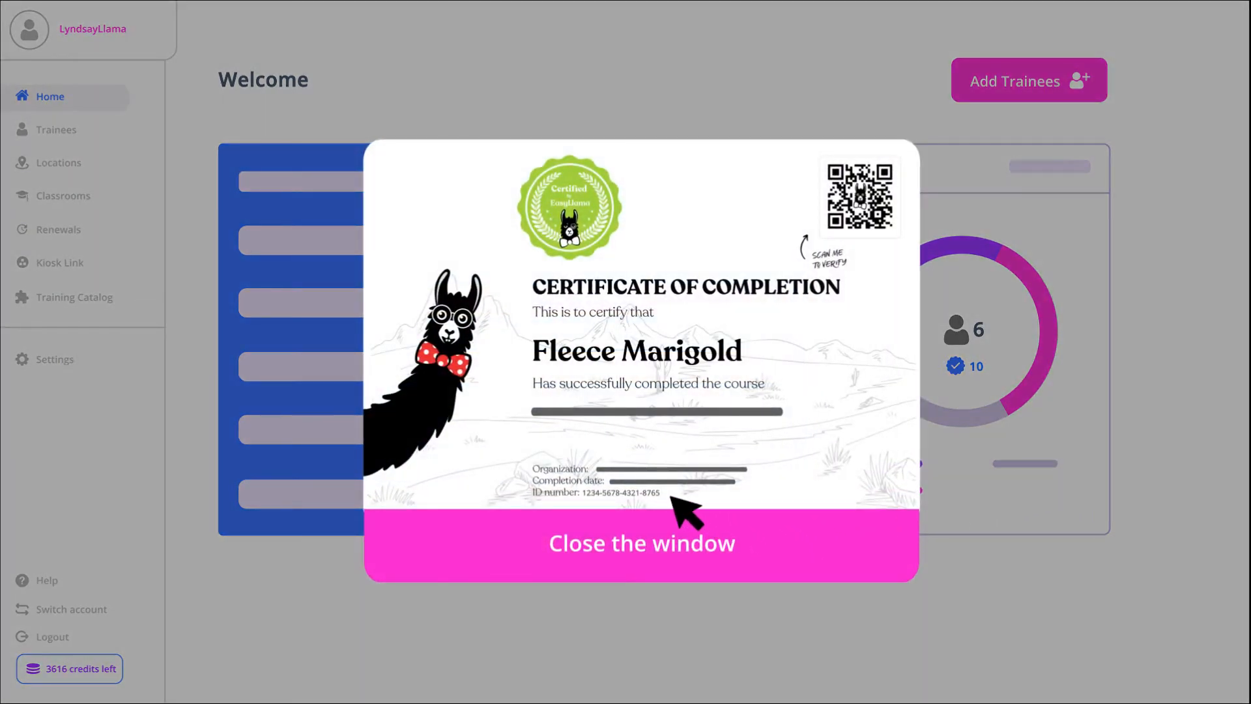
mouse_move(890, 235)
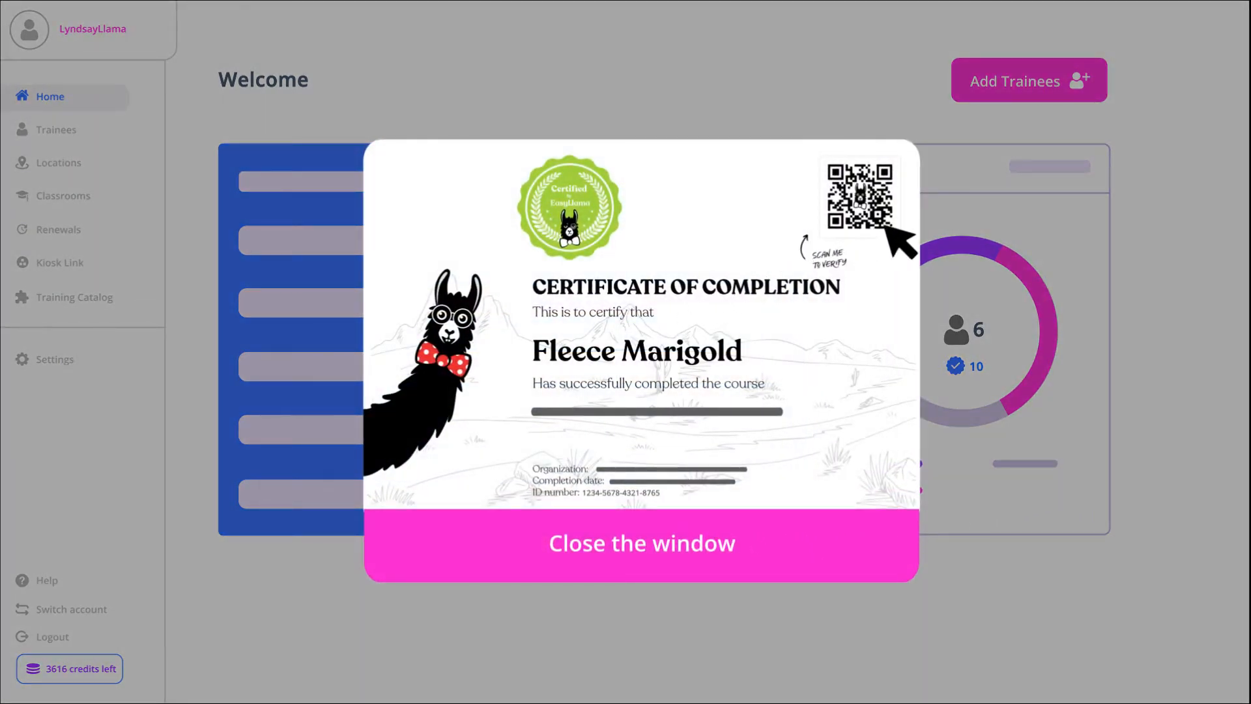
Verify Fleece Marigold's certificate of completion via its QR code.
click(637, 547)
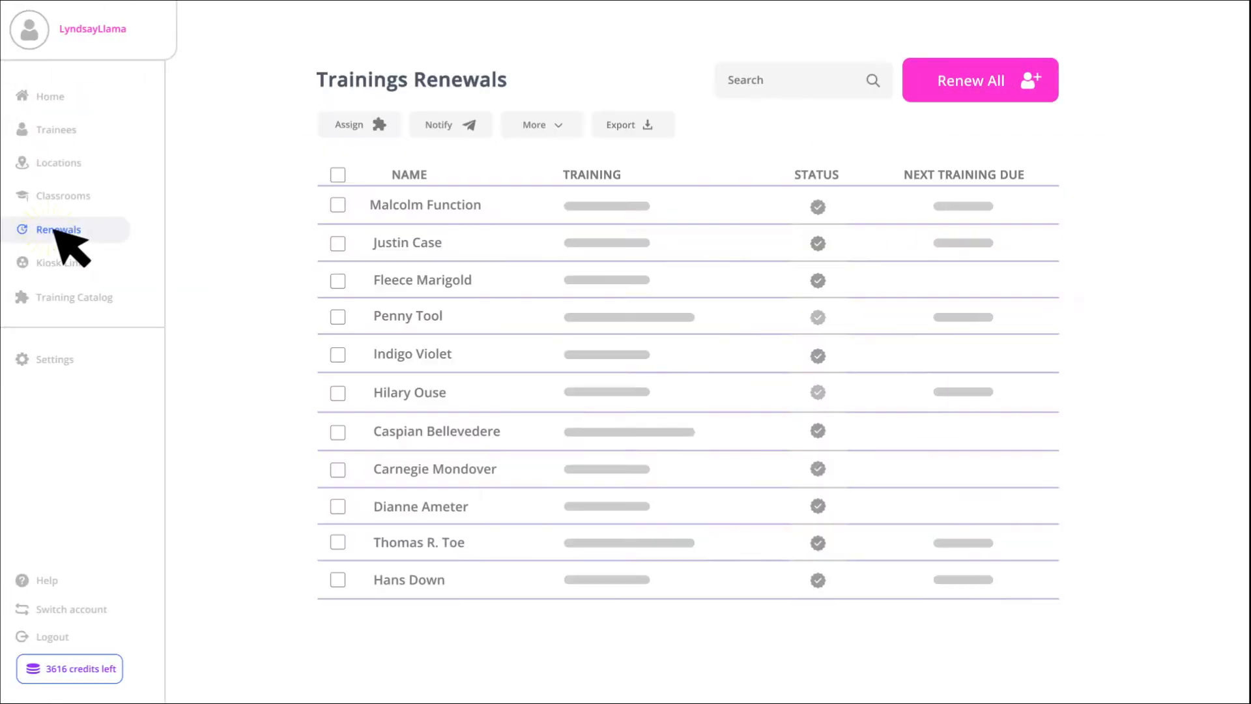
Select all eleven trainees in the Renewals list and assign them renewal training.
click(336, 175)
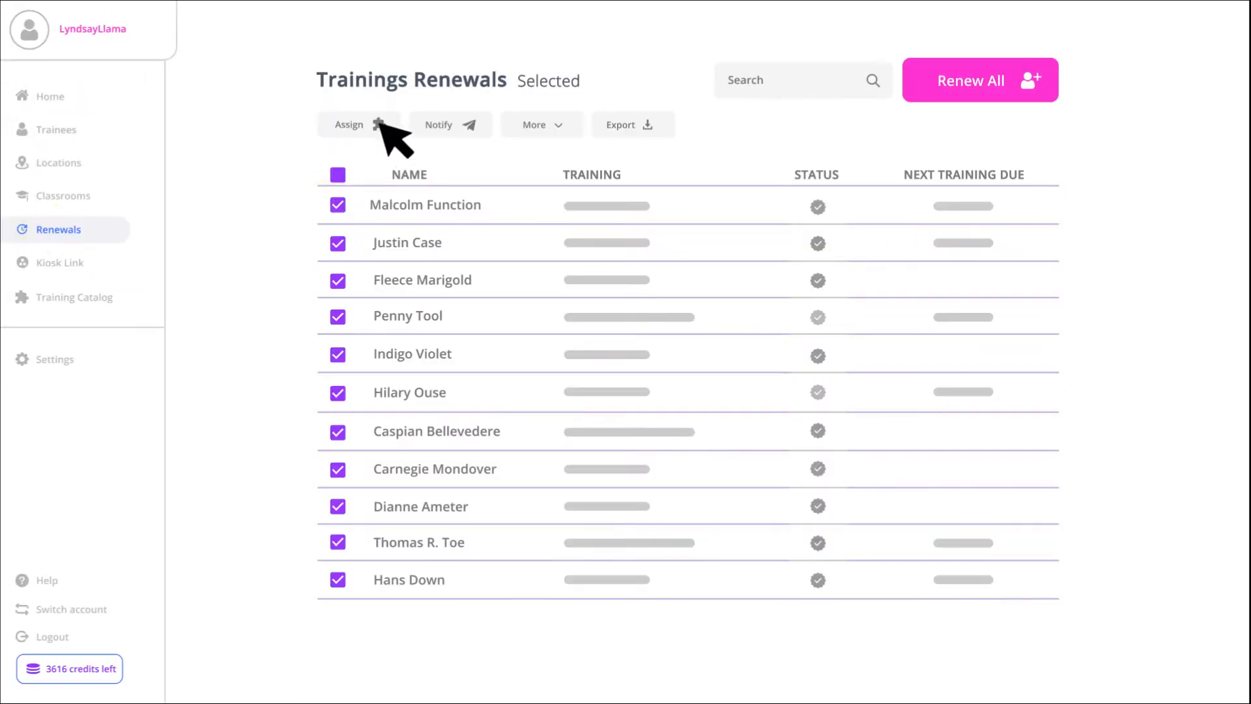
click(980, 81)
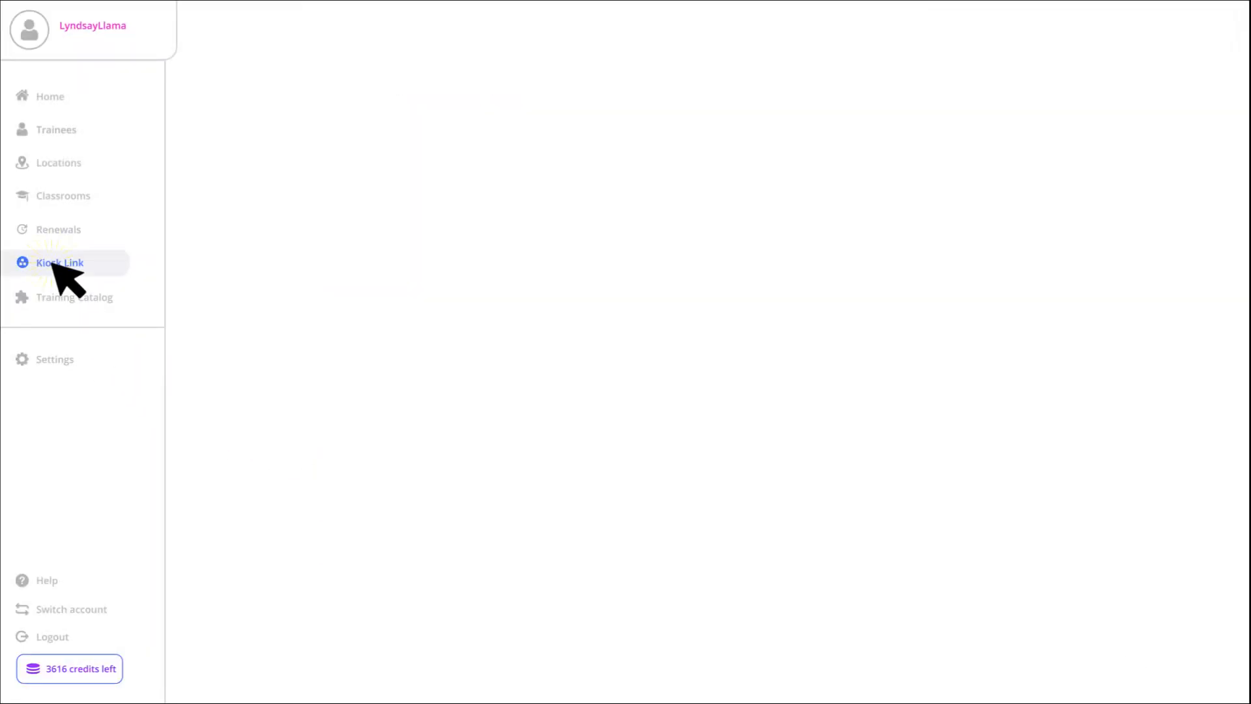
View the Starter, Pro and Enterprise plans under Kiosk Link, then go to Settings integrations.
click(60, 263)
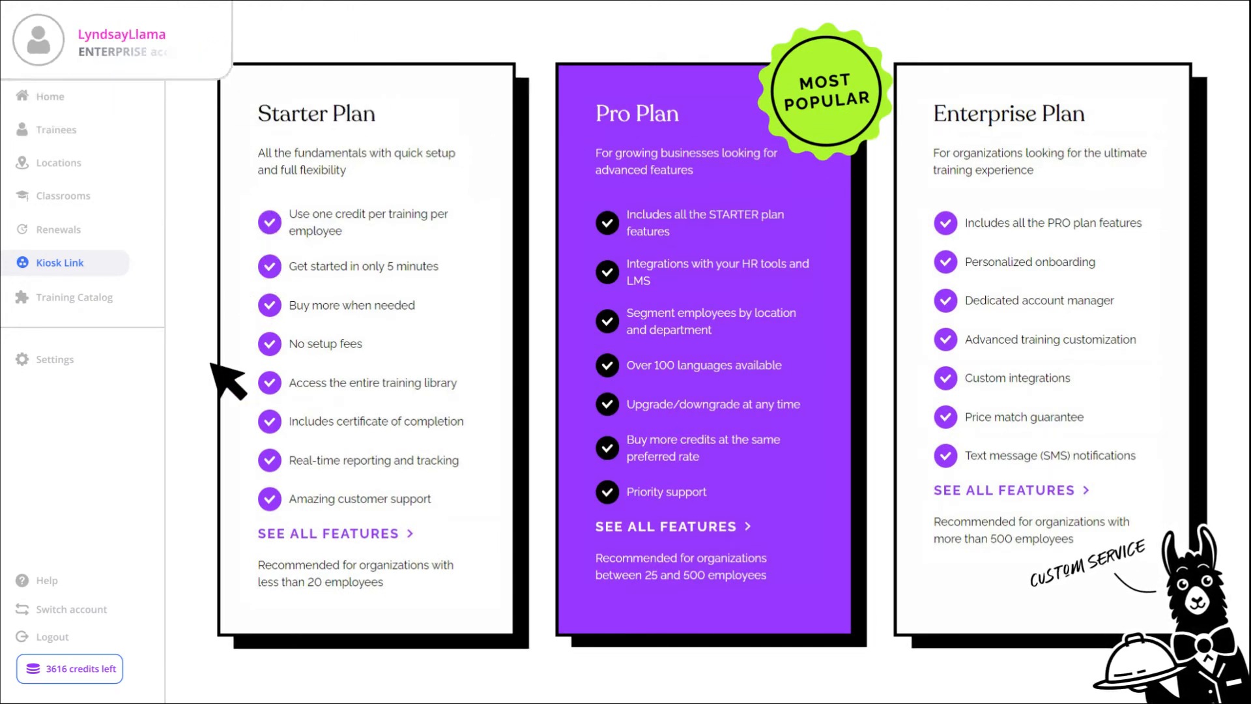
click(55, 359)
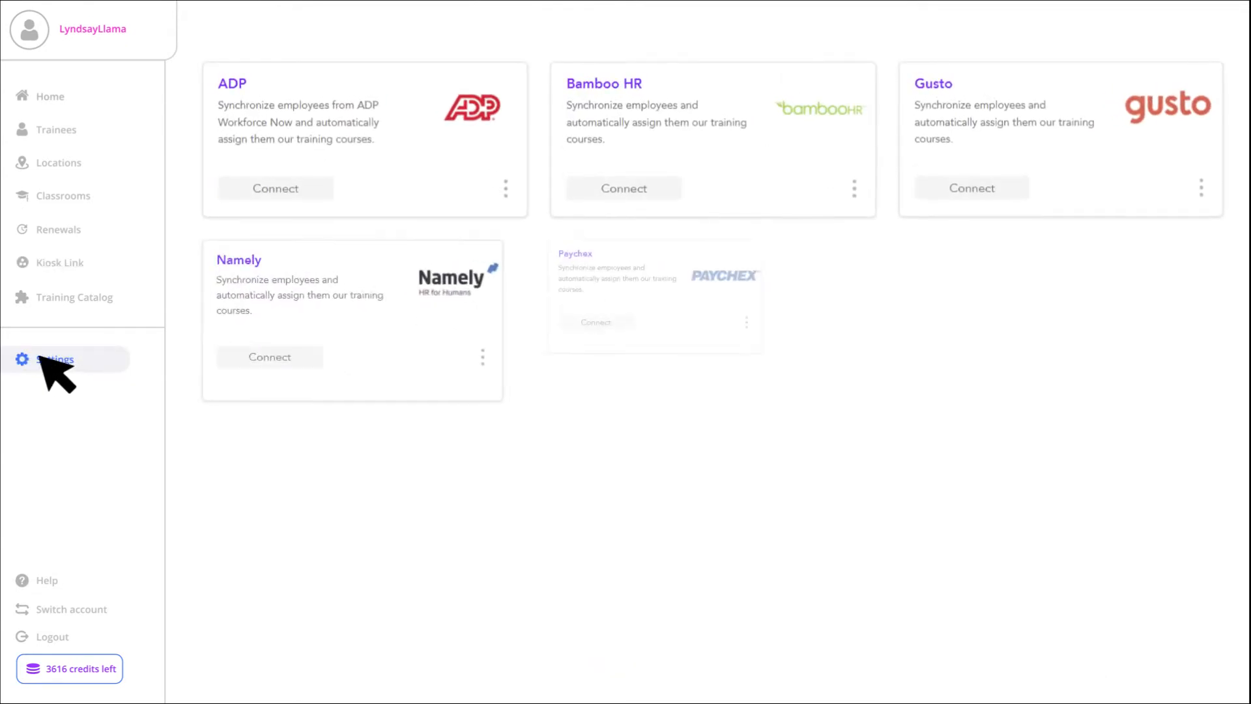
Review the HR integration cards (ADP, Gusto, Workday) and return to the Home dashboard.
click(53, 359)
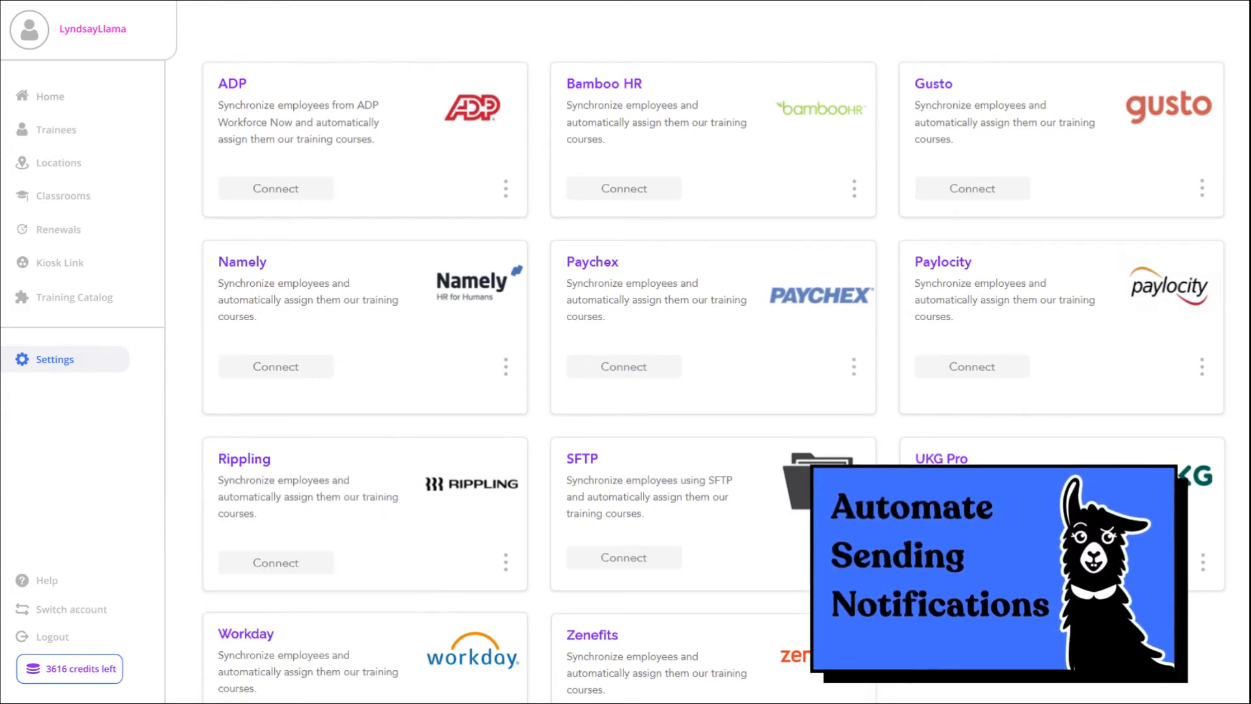
mouse_move(52, 109)
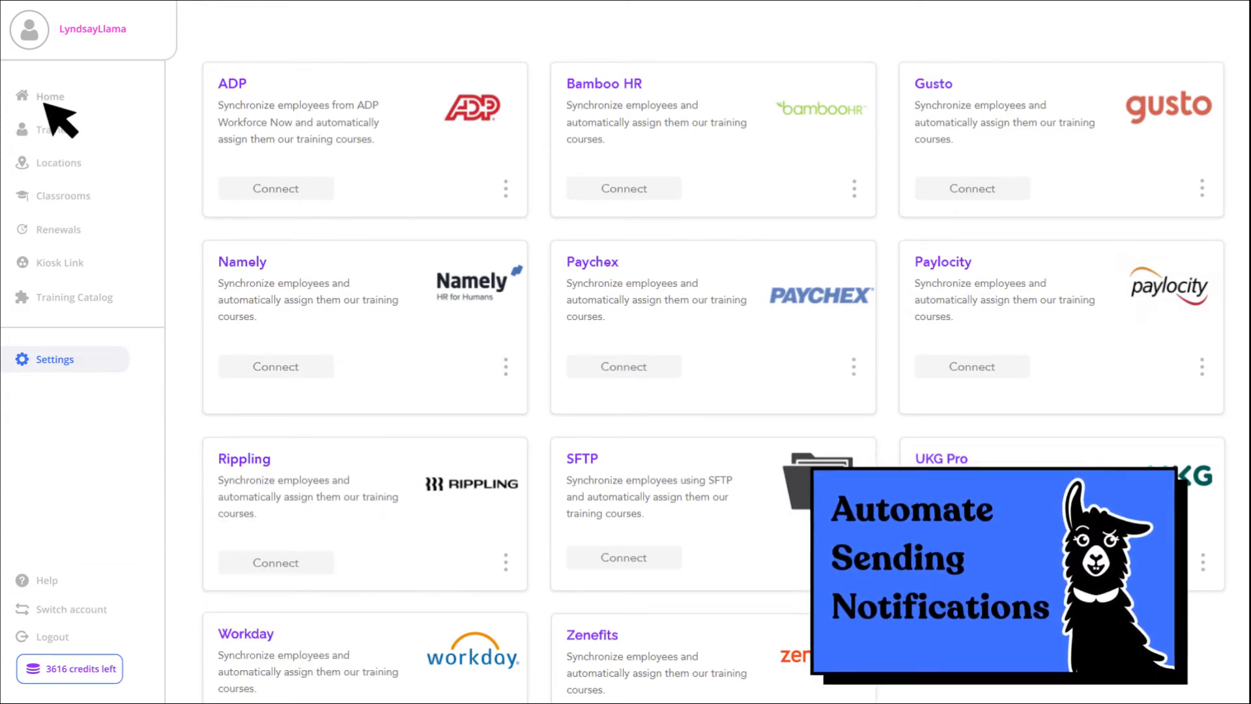
click(49, 96)
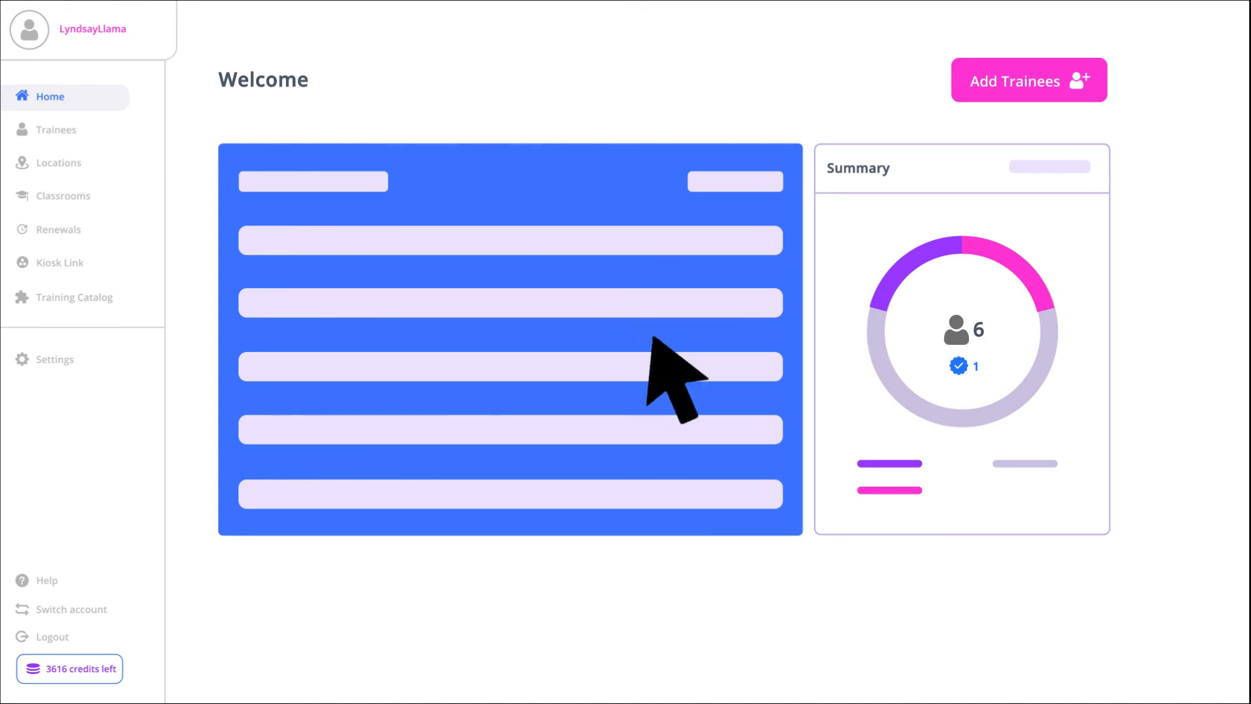